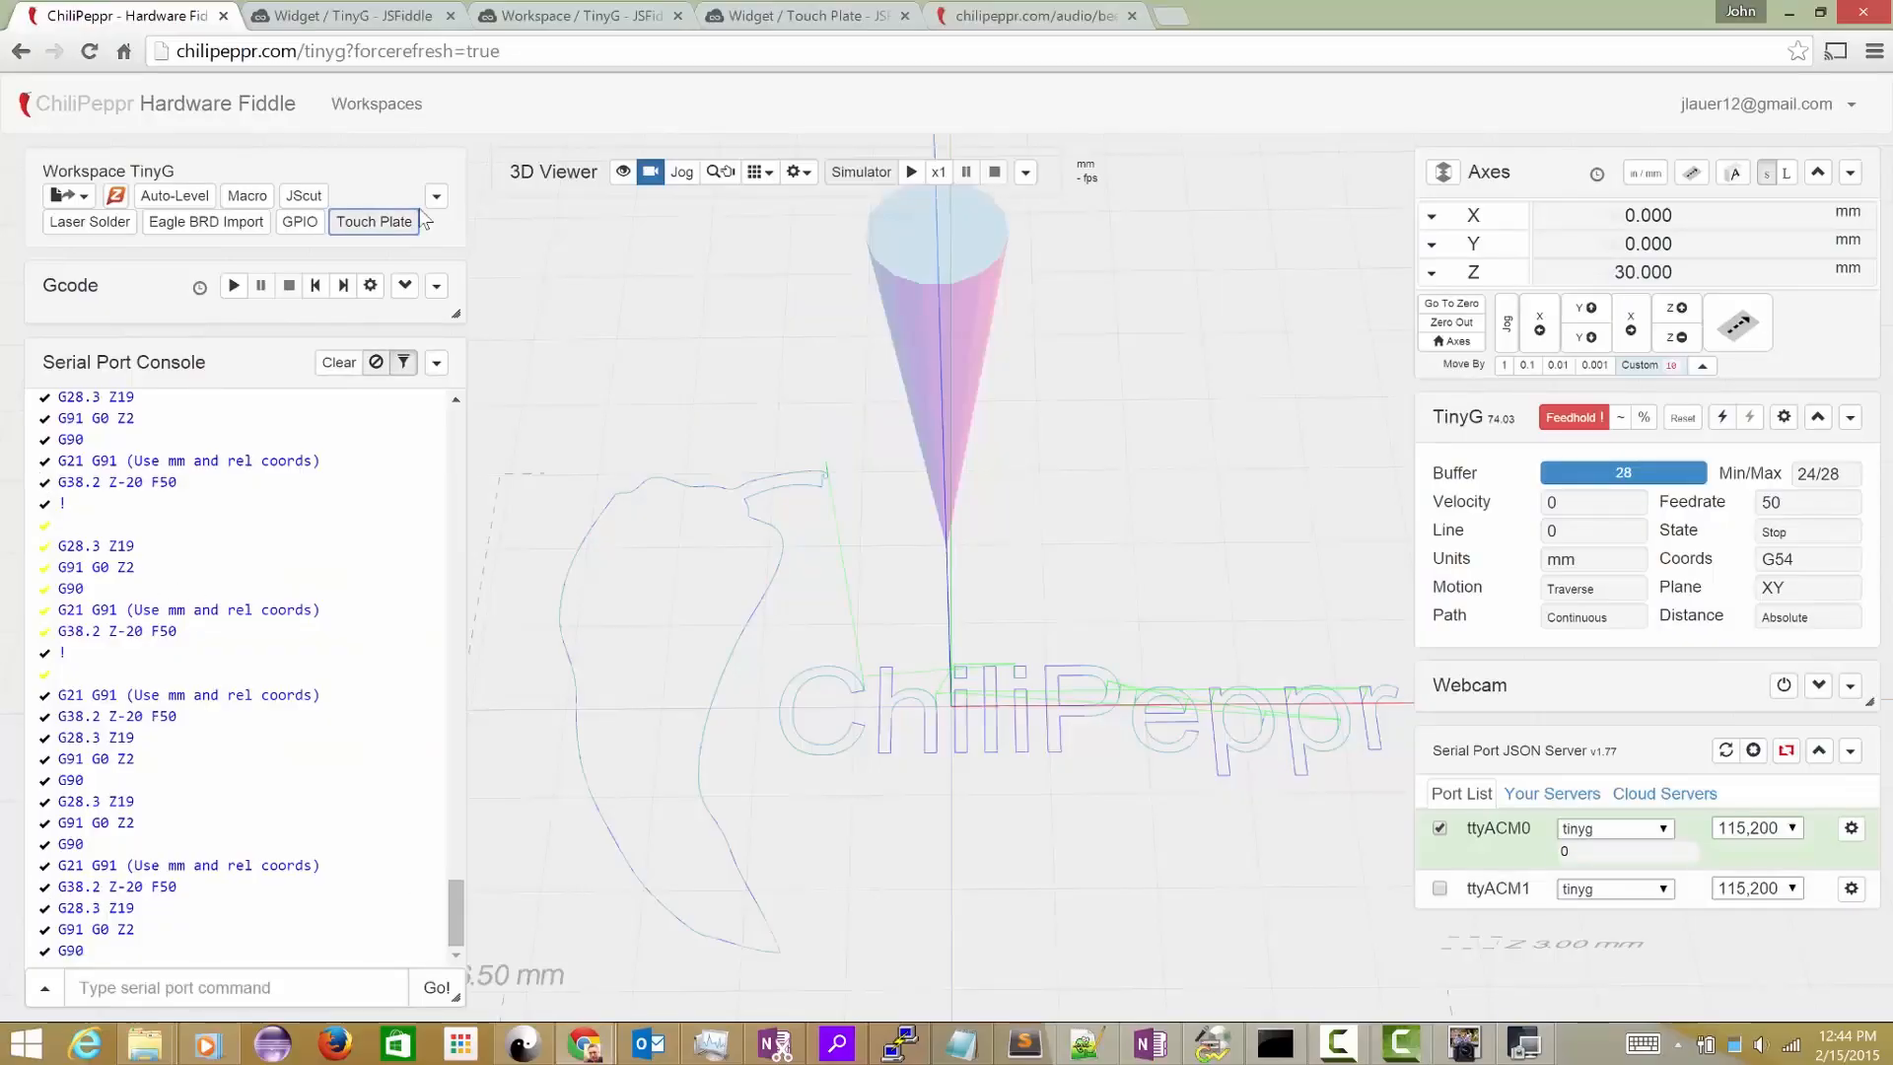
Open the Touch Plate widget from the Workspace TinyG toolbar.
click(373, 222)
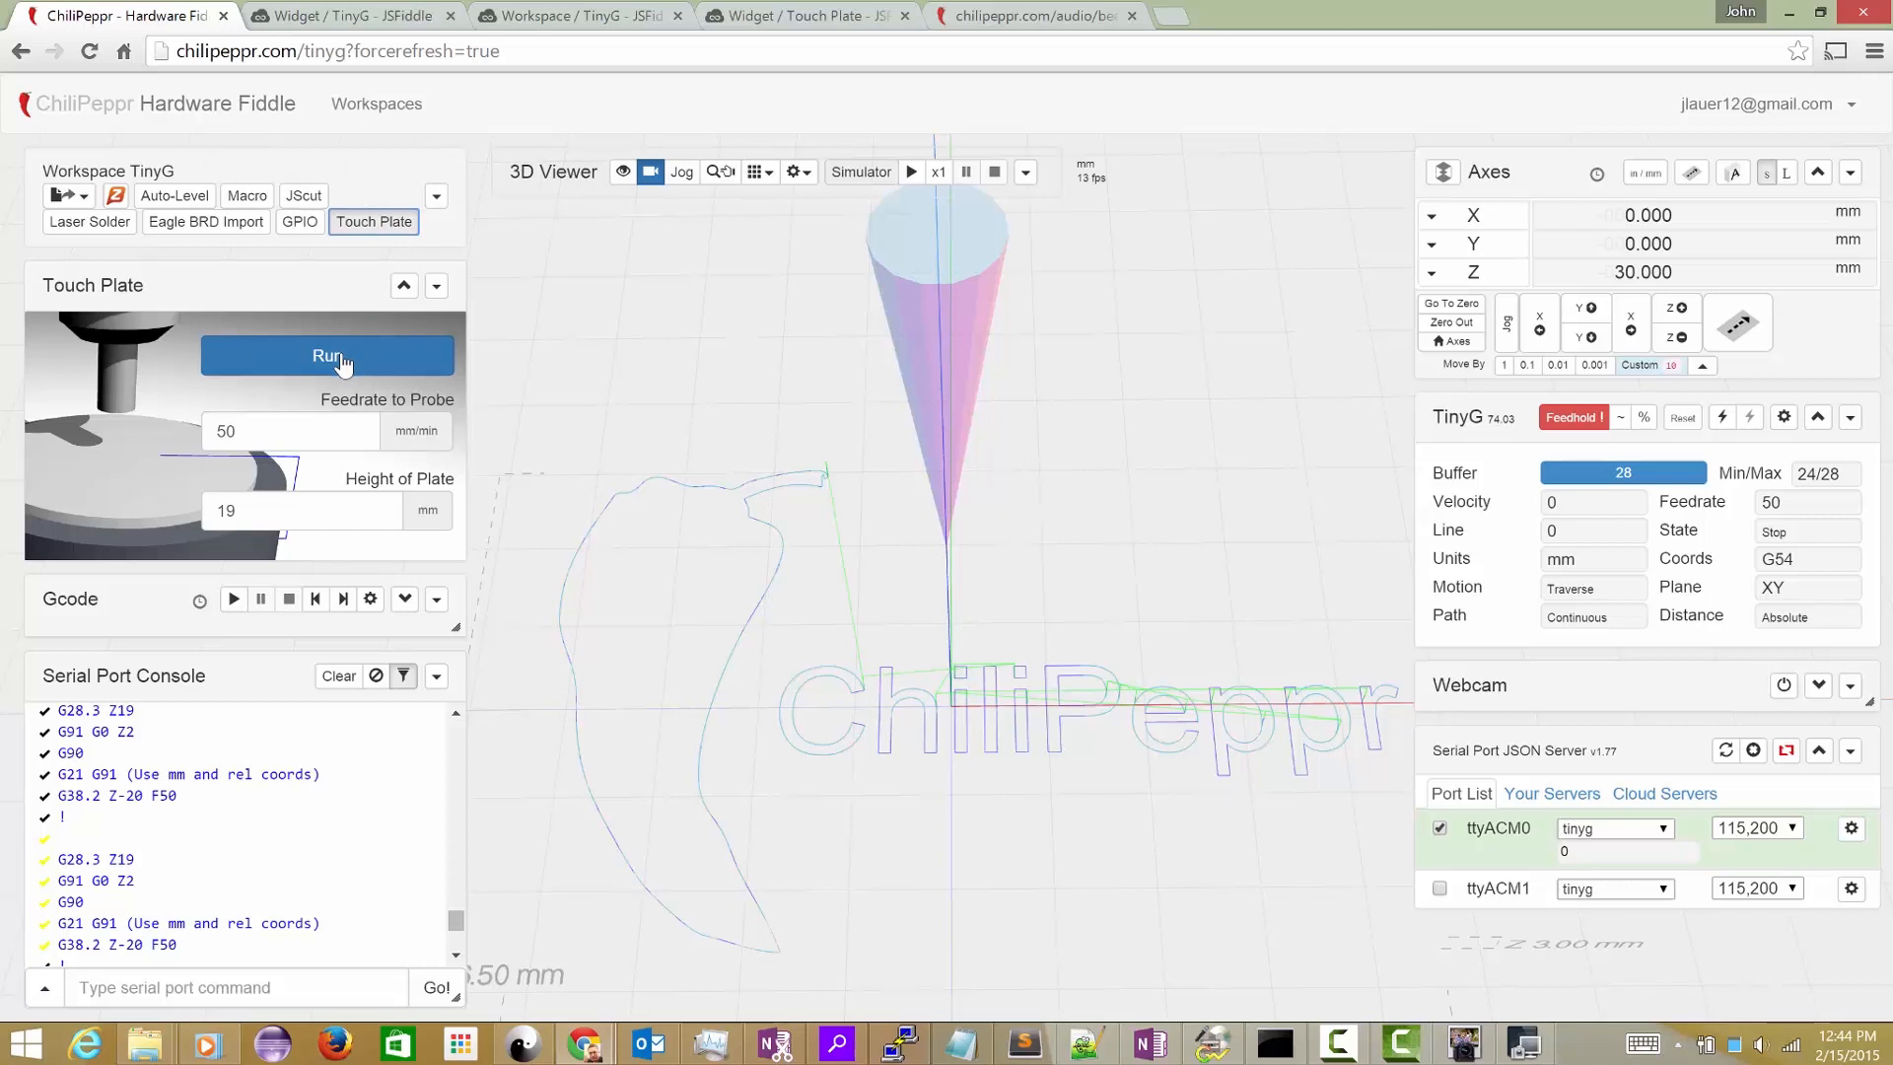
Run the G38.2 touch plate probe at 50 mm/min, leaving Z at 21 mm.
click(327, 355)
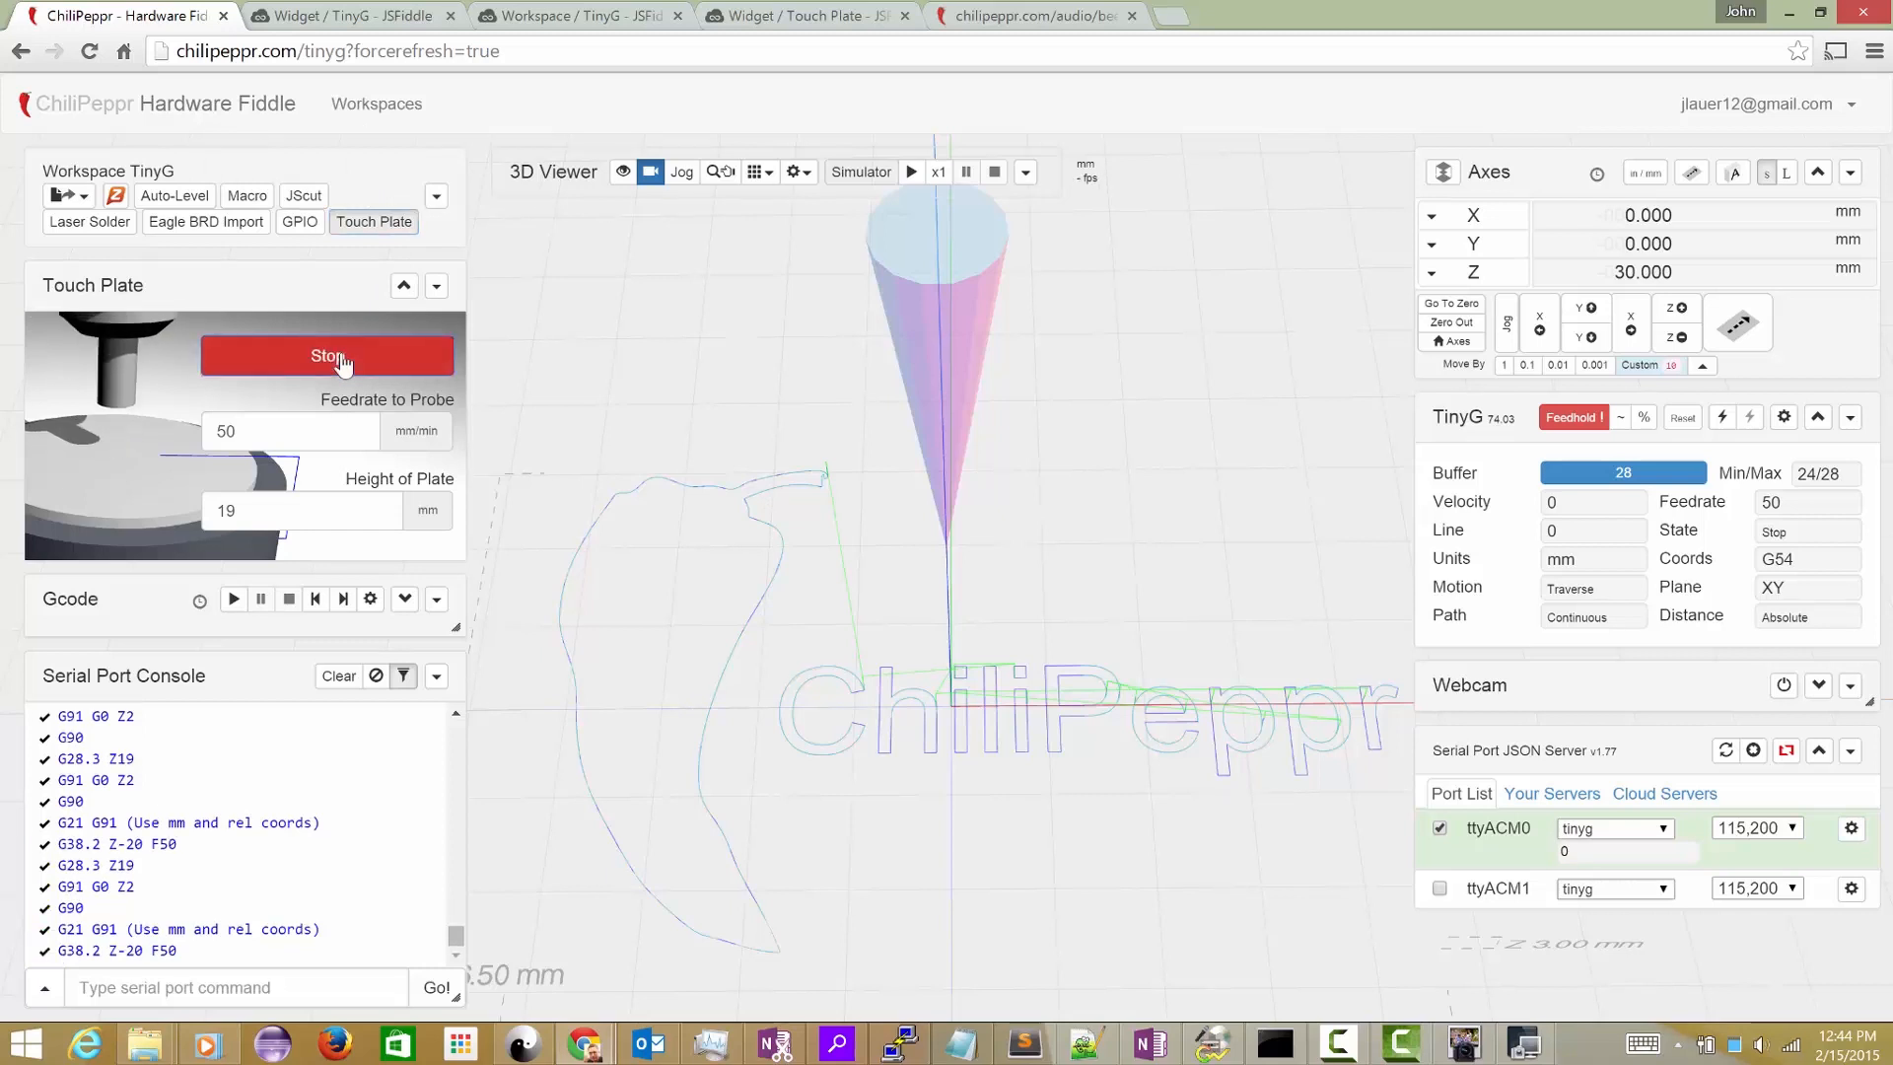
click(326, 355)
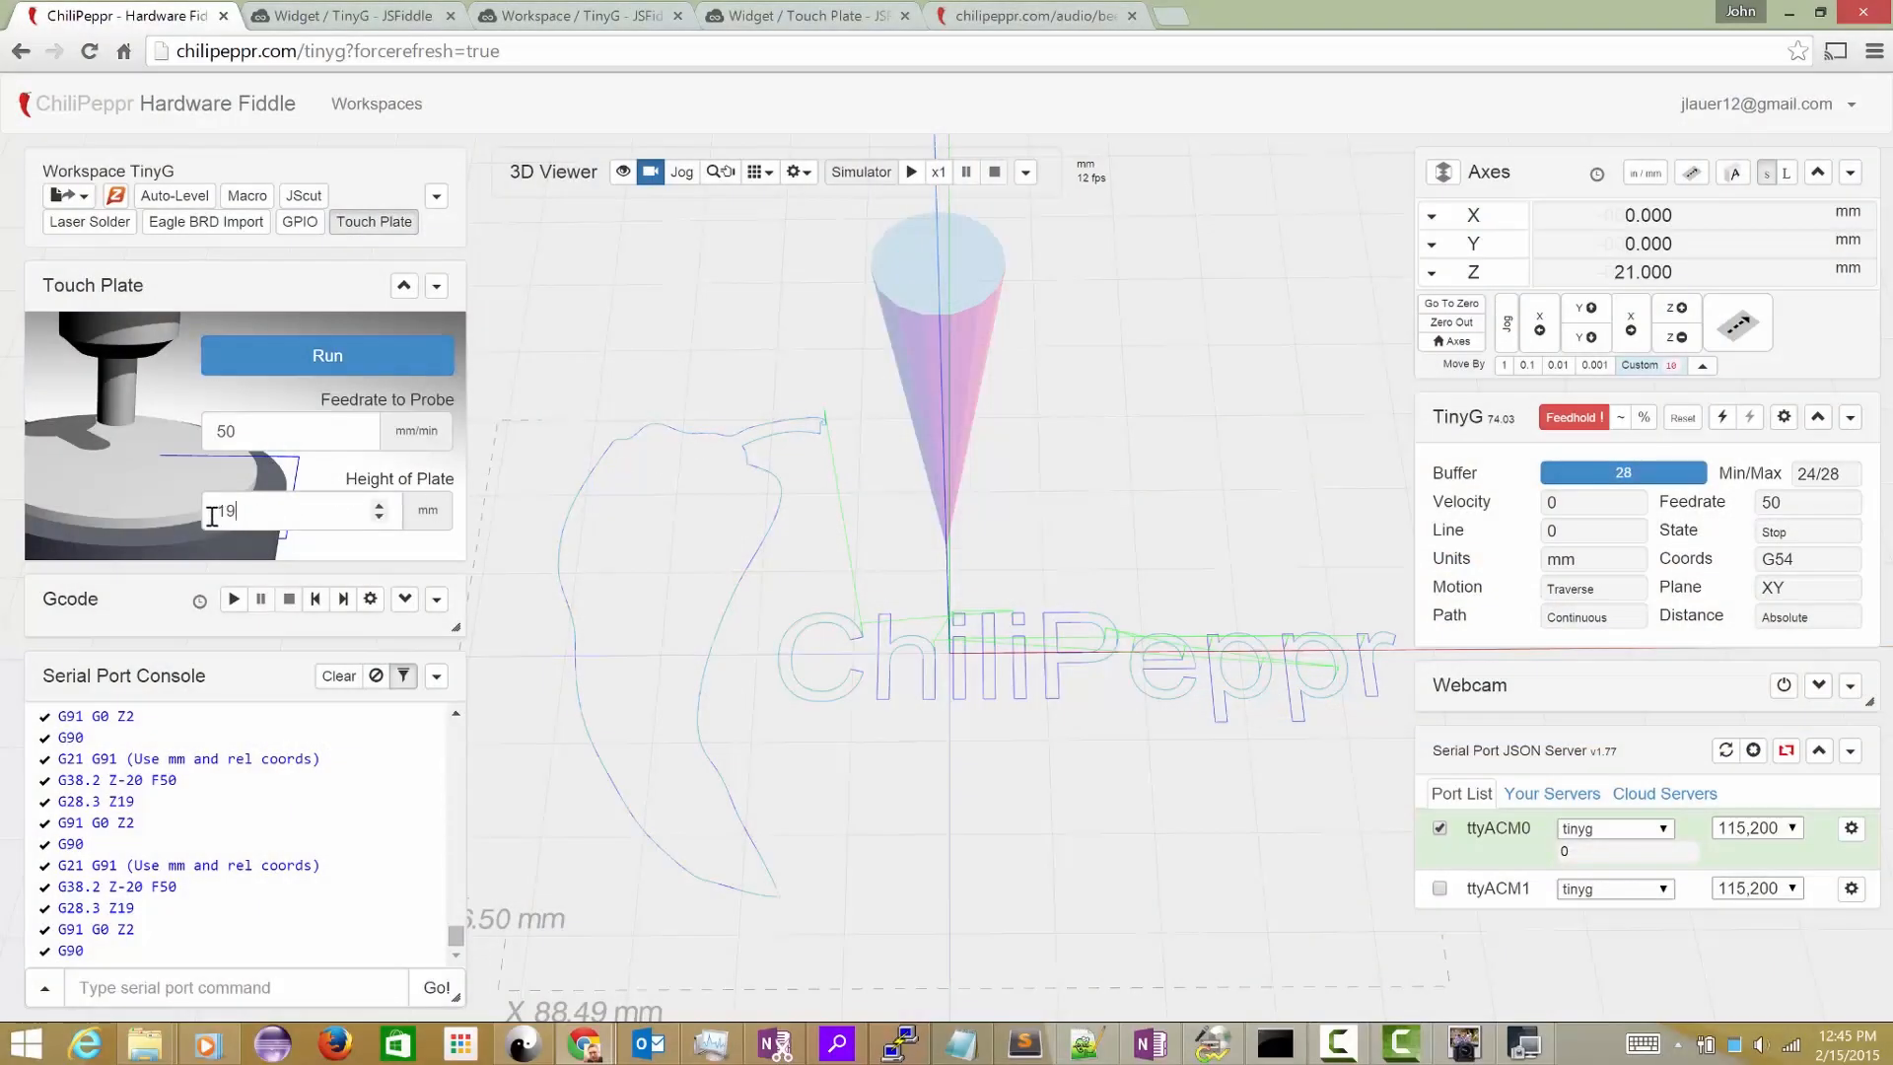
Select the plate height value and return the Z axis to 0 mm.
triple_click(290, 509)
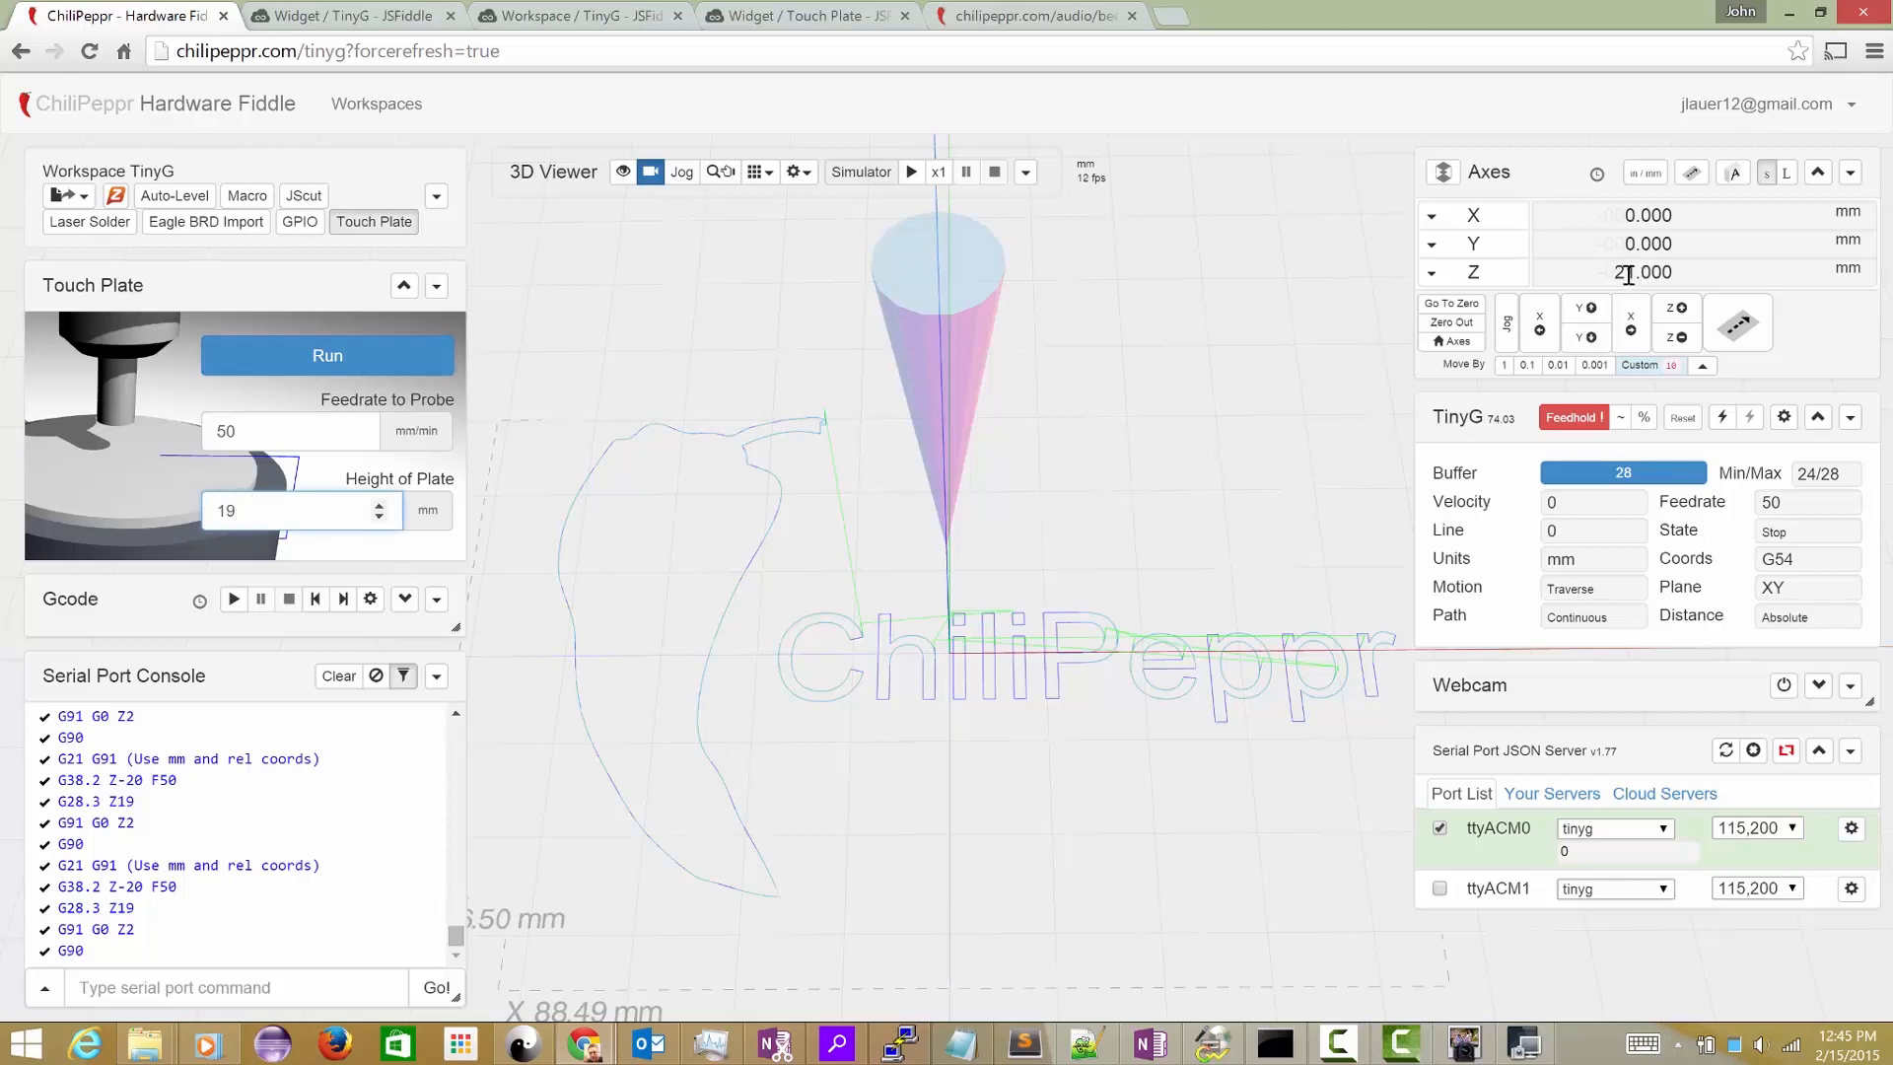
click(290, 510)
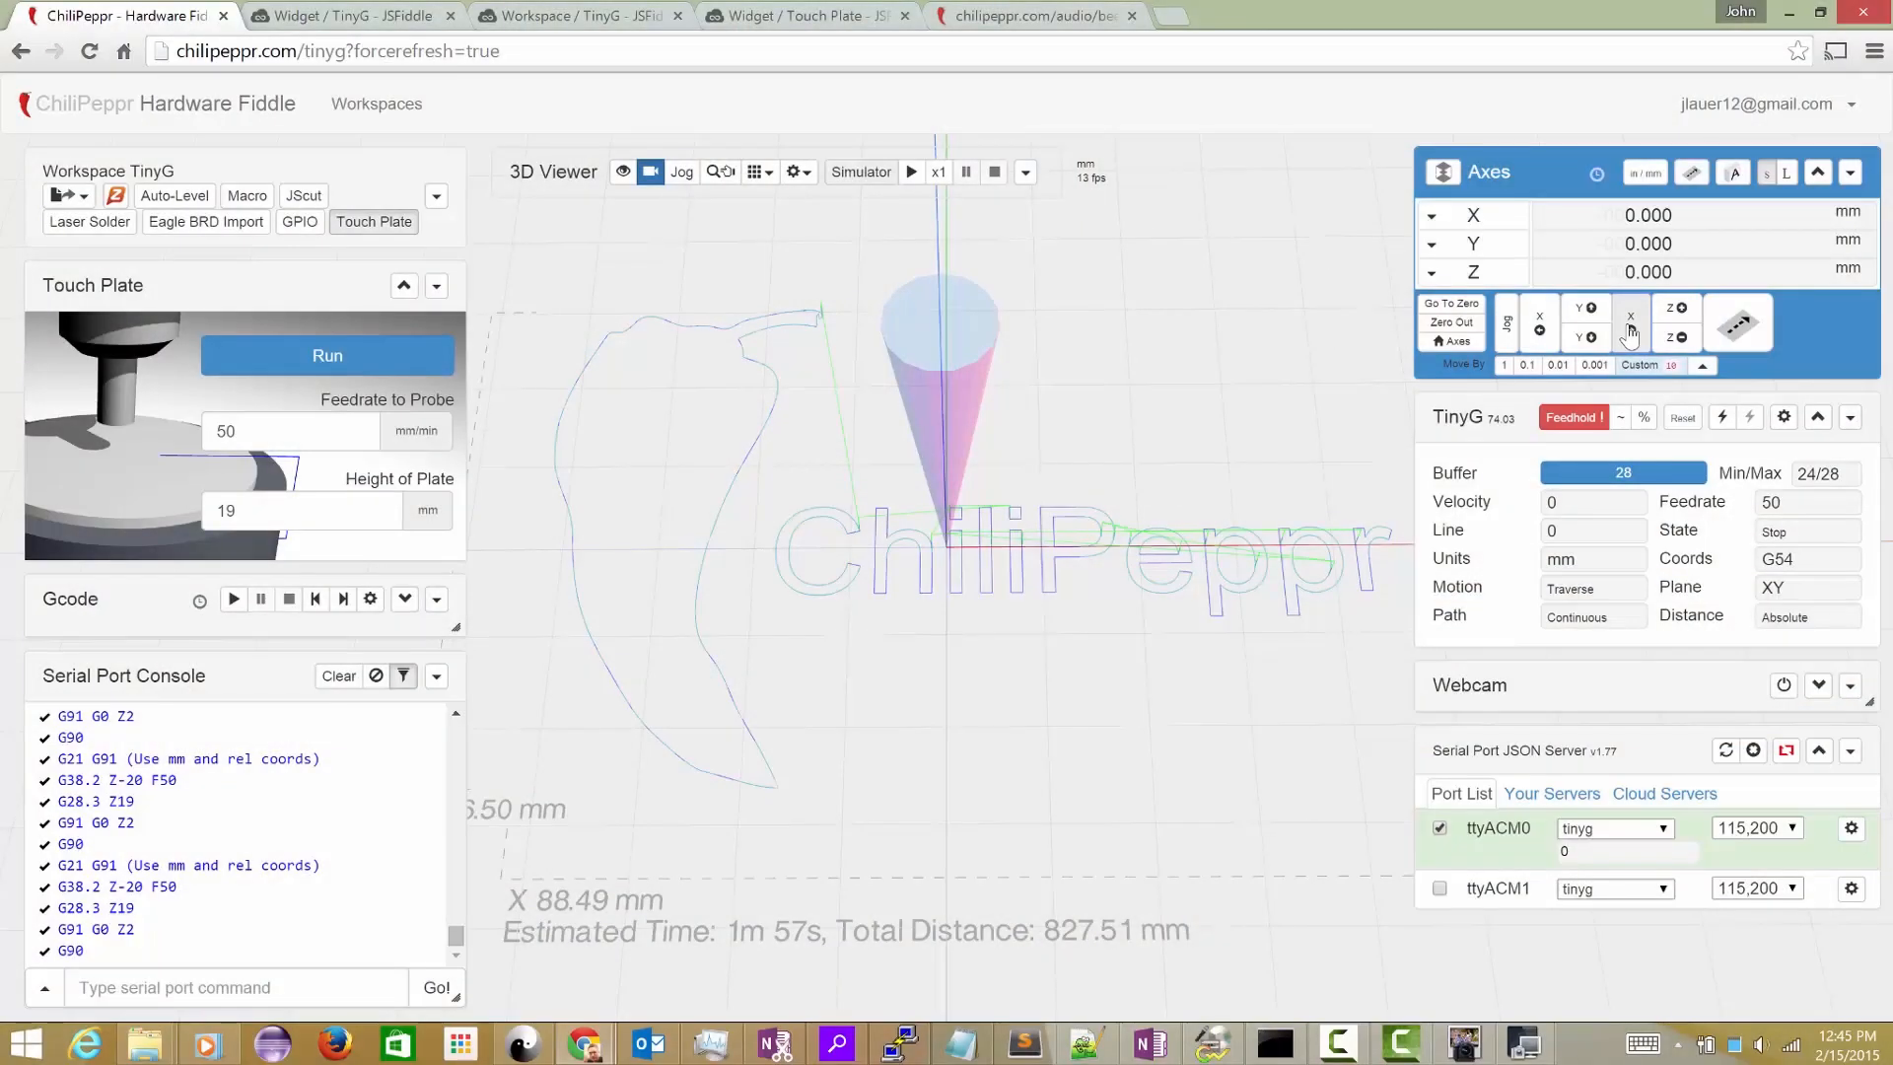
Jog Z upward to 40 mm with X and Y at zero.
click(1674, 309)
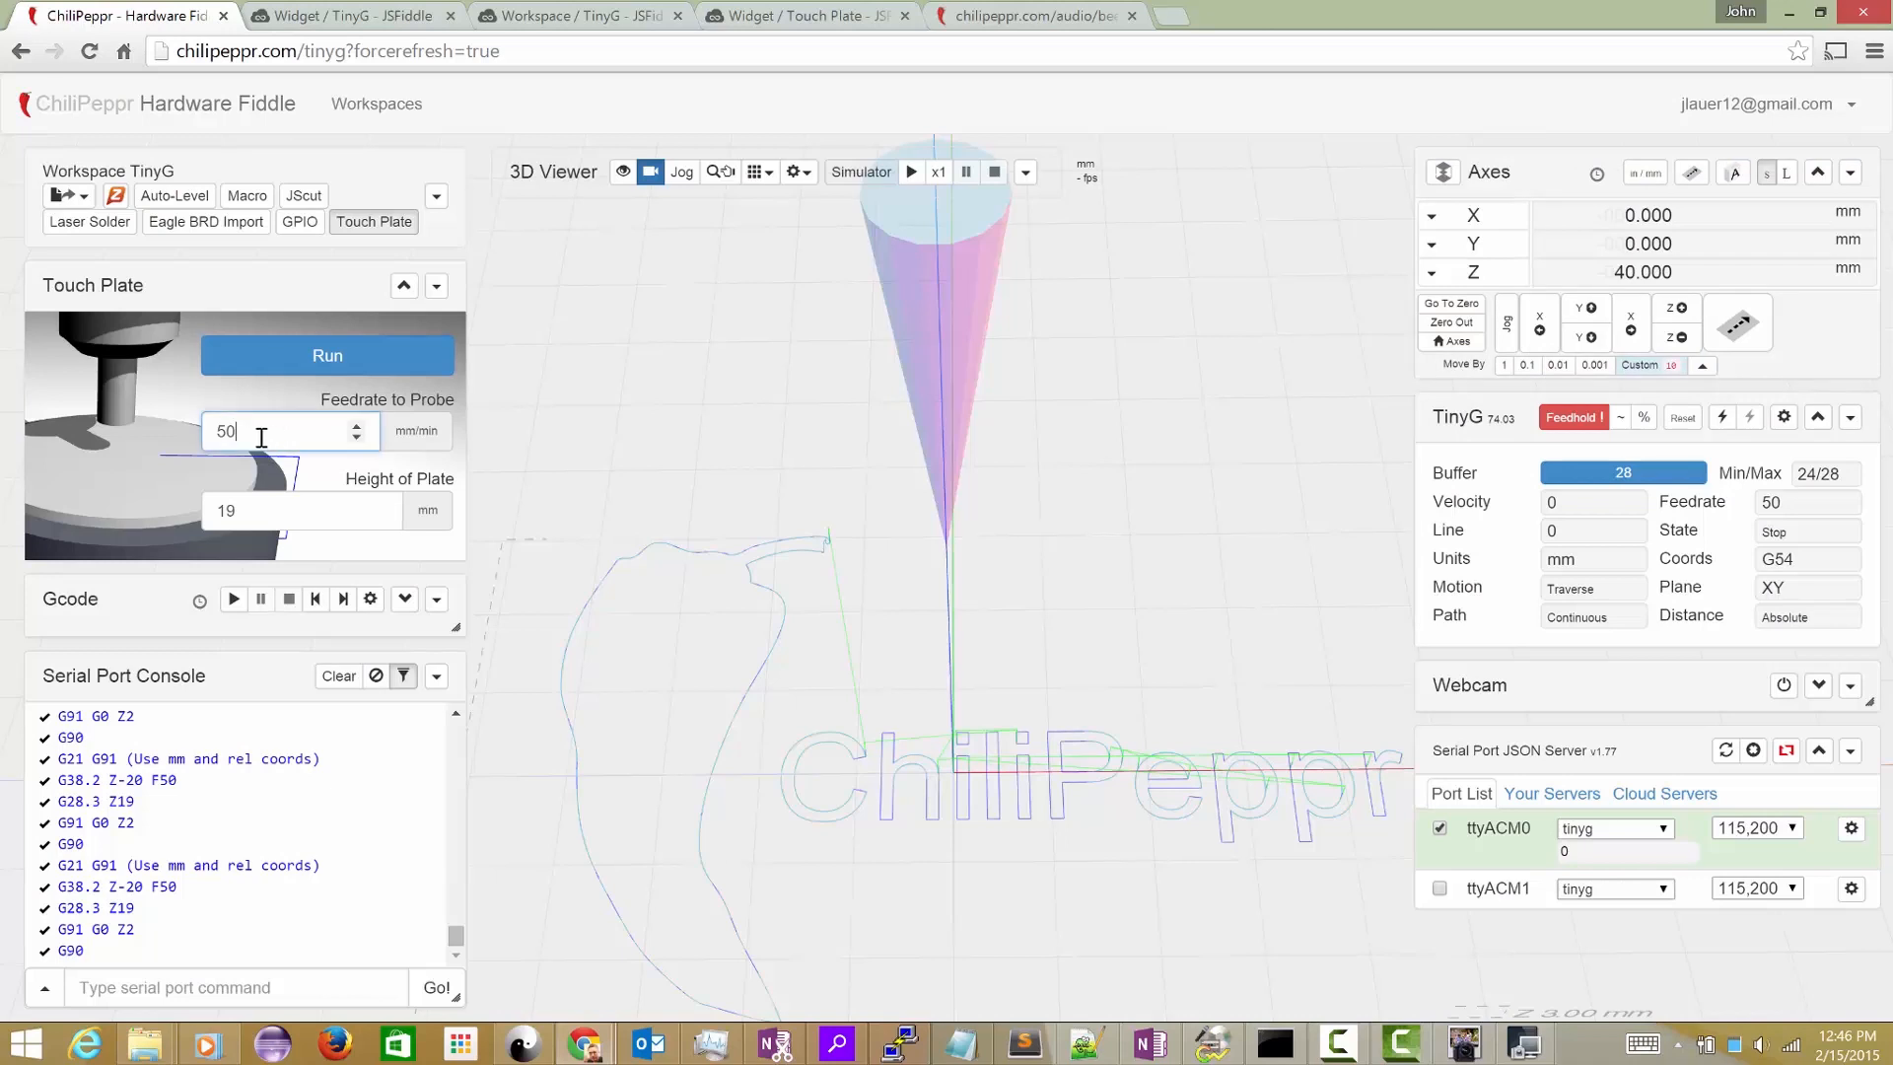
Probe at 300 mm/min to Z 21, then enter 600 as the feedrate.
triple_click(286, 431)
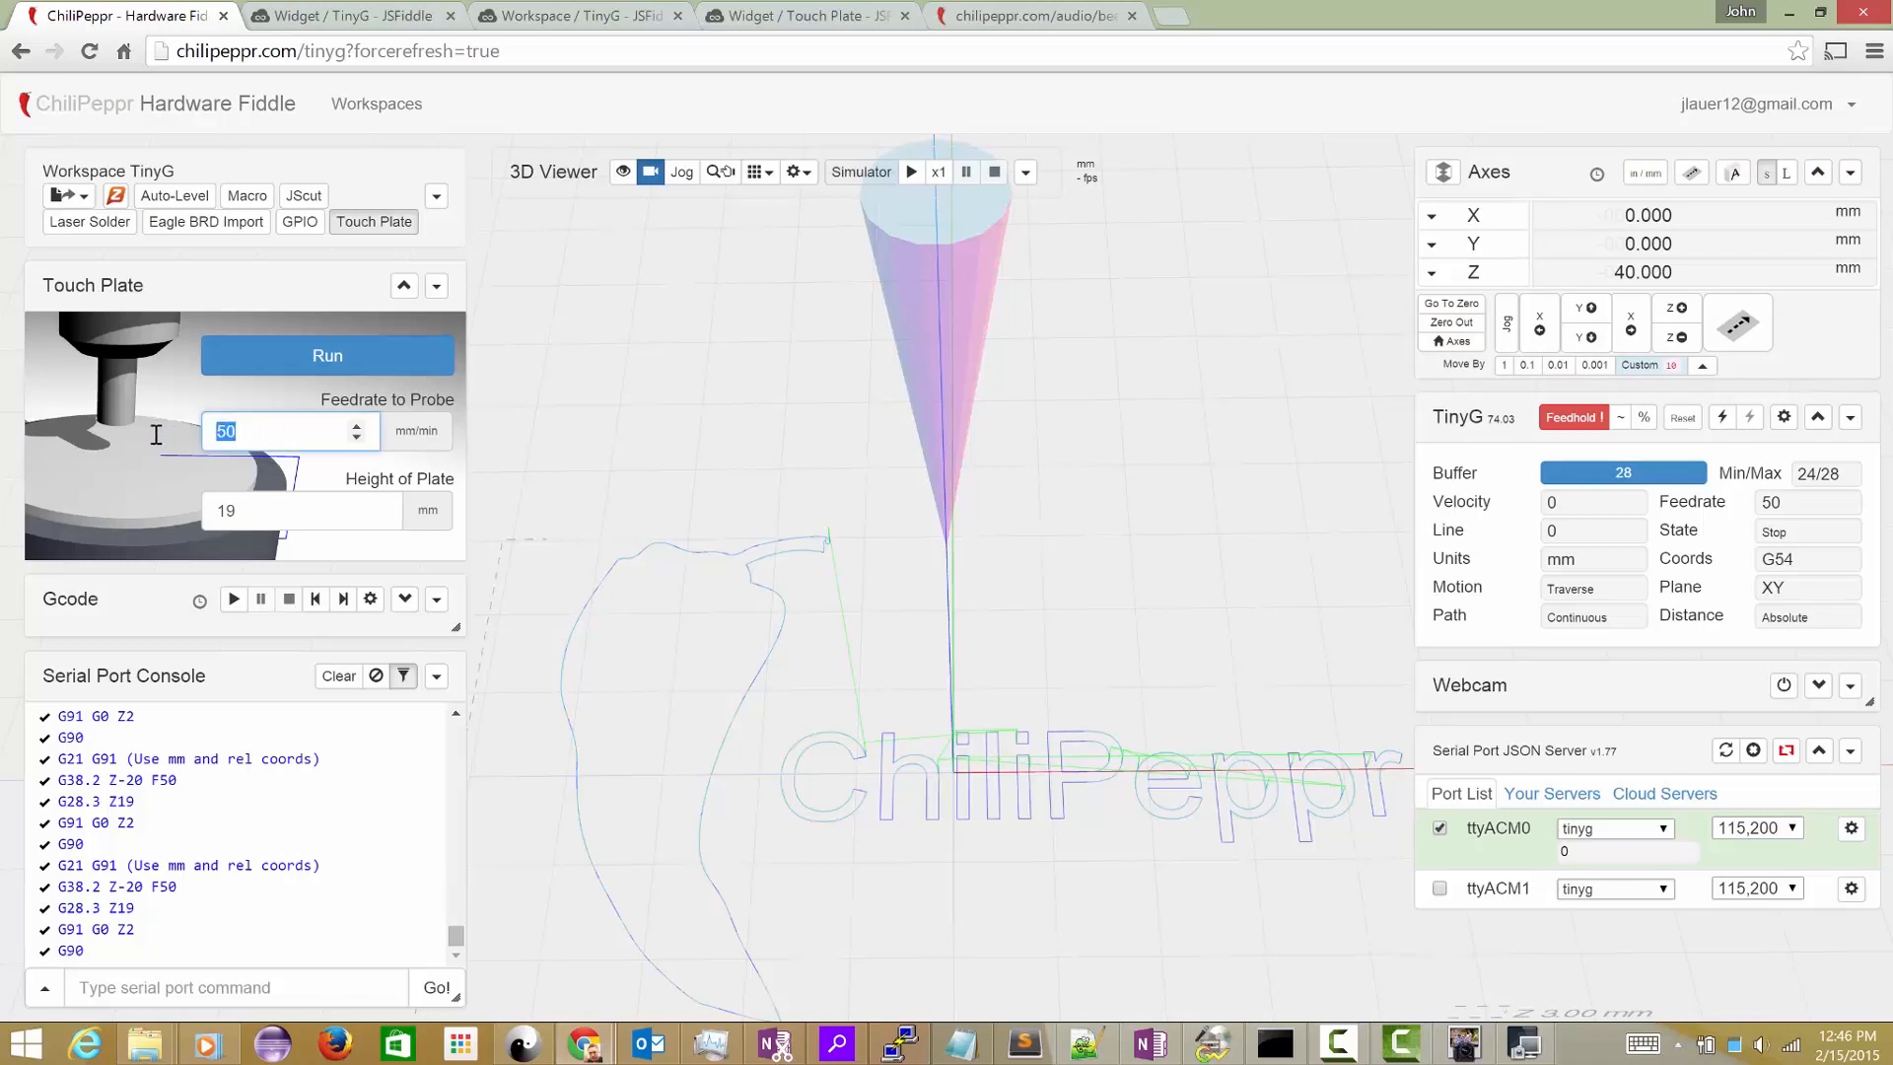
text(300)
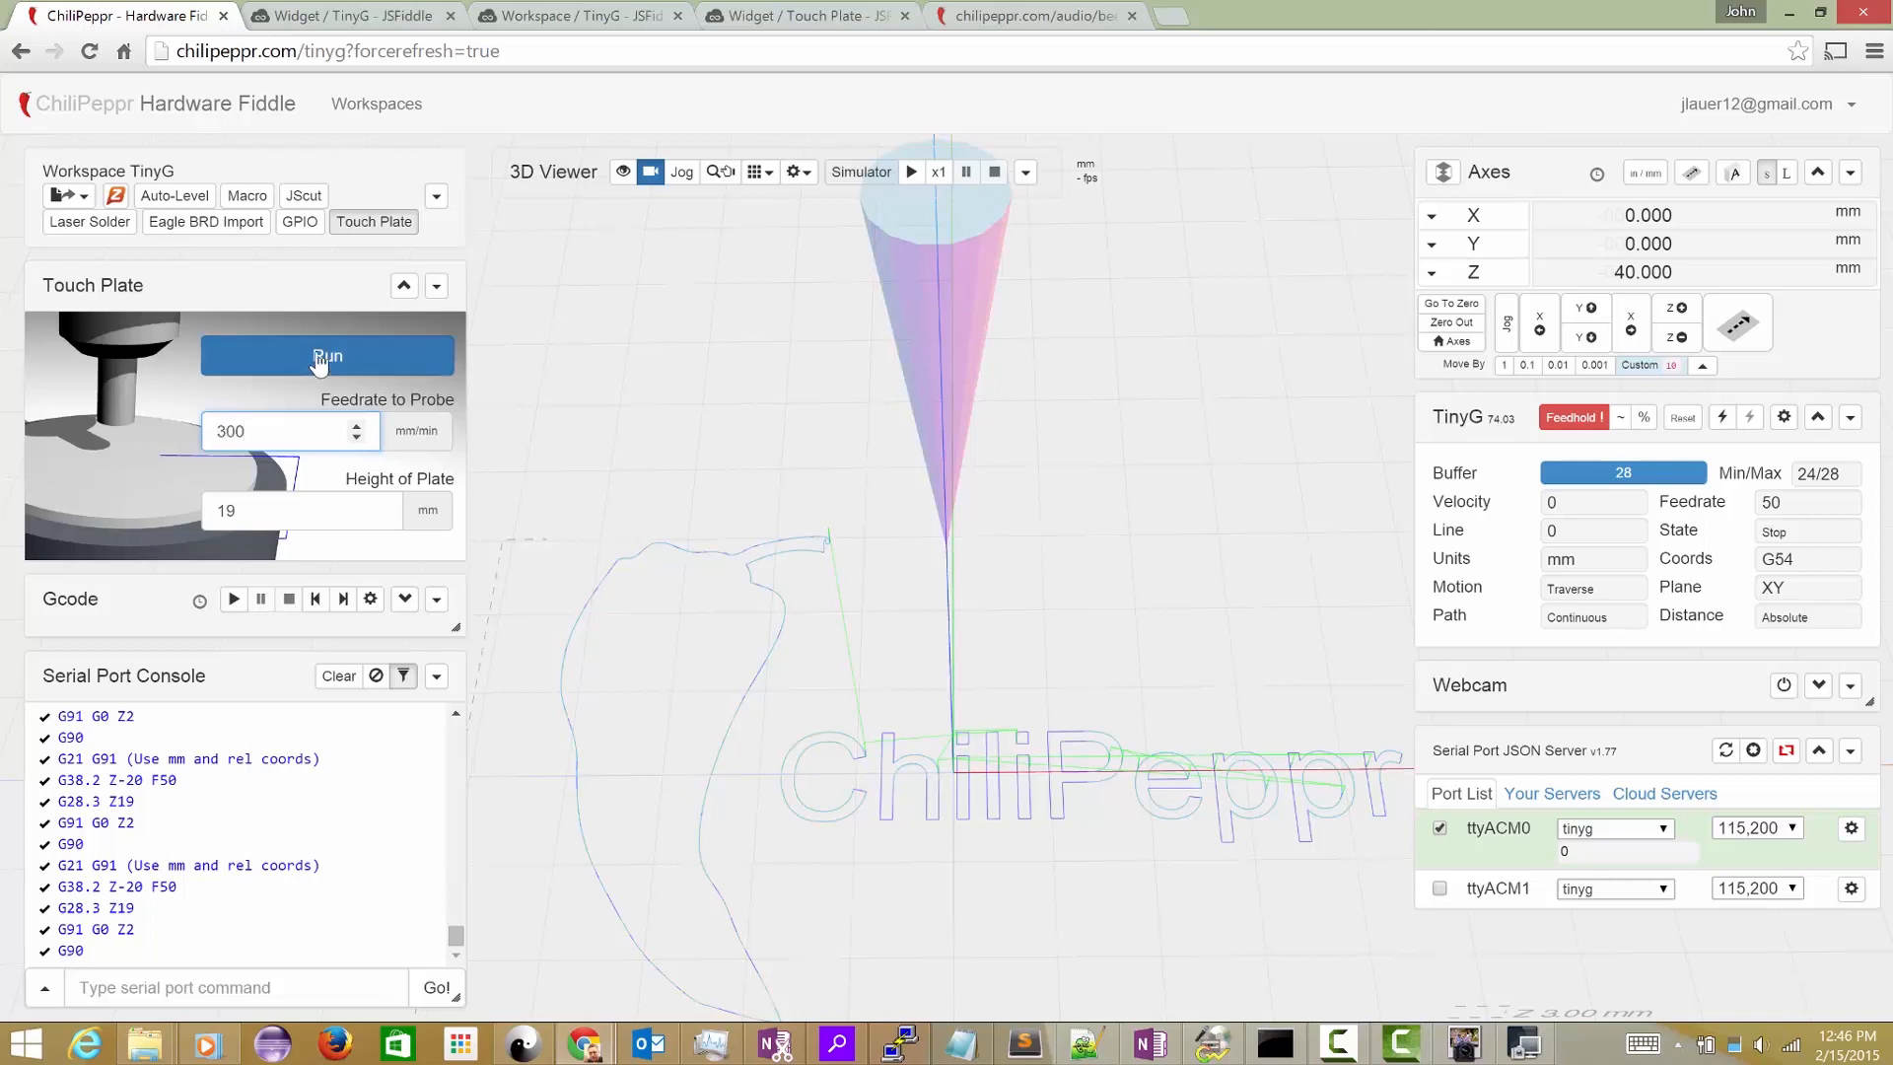
text(600)
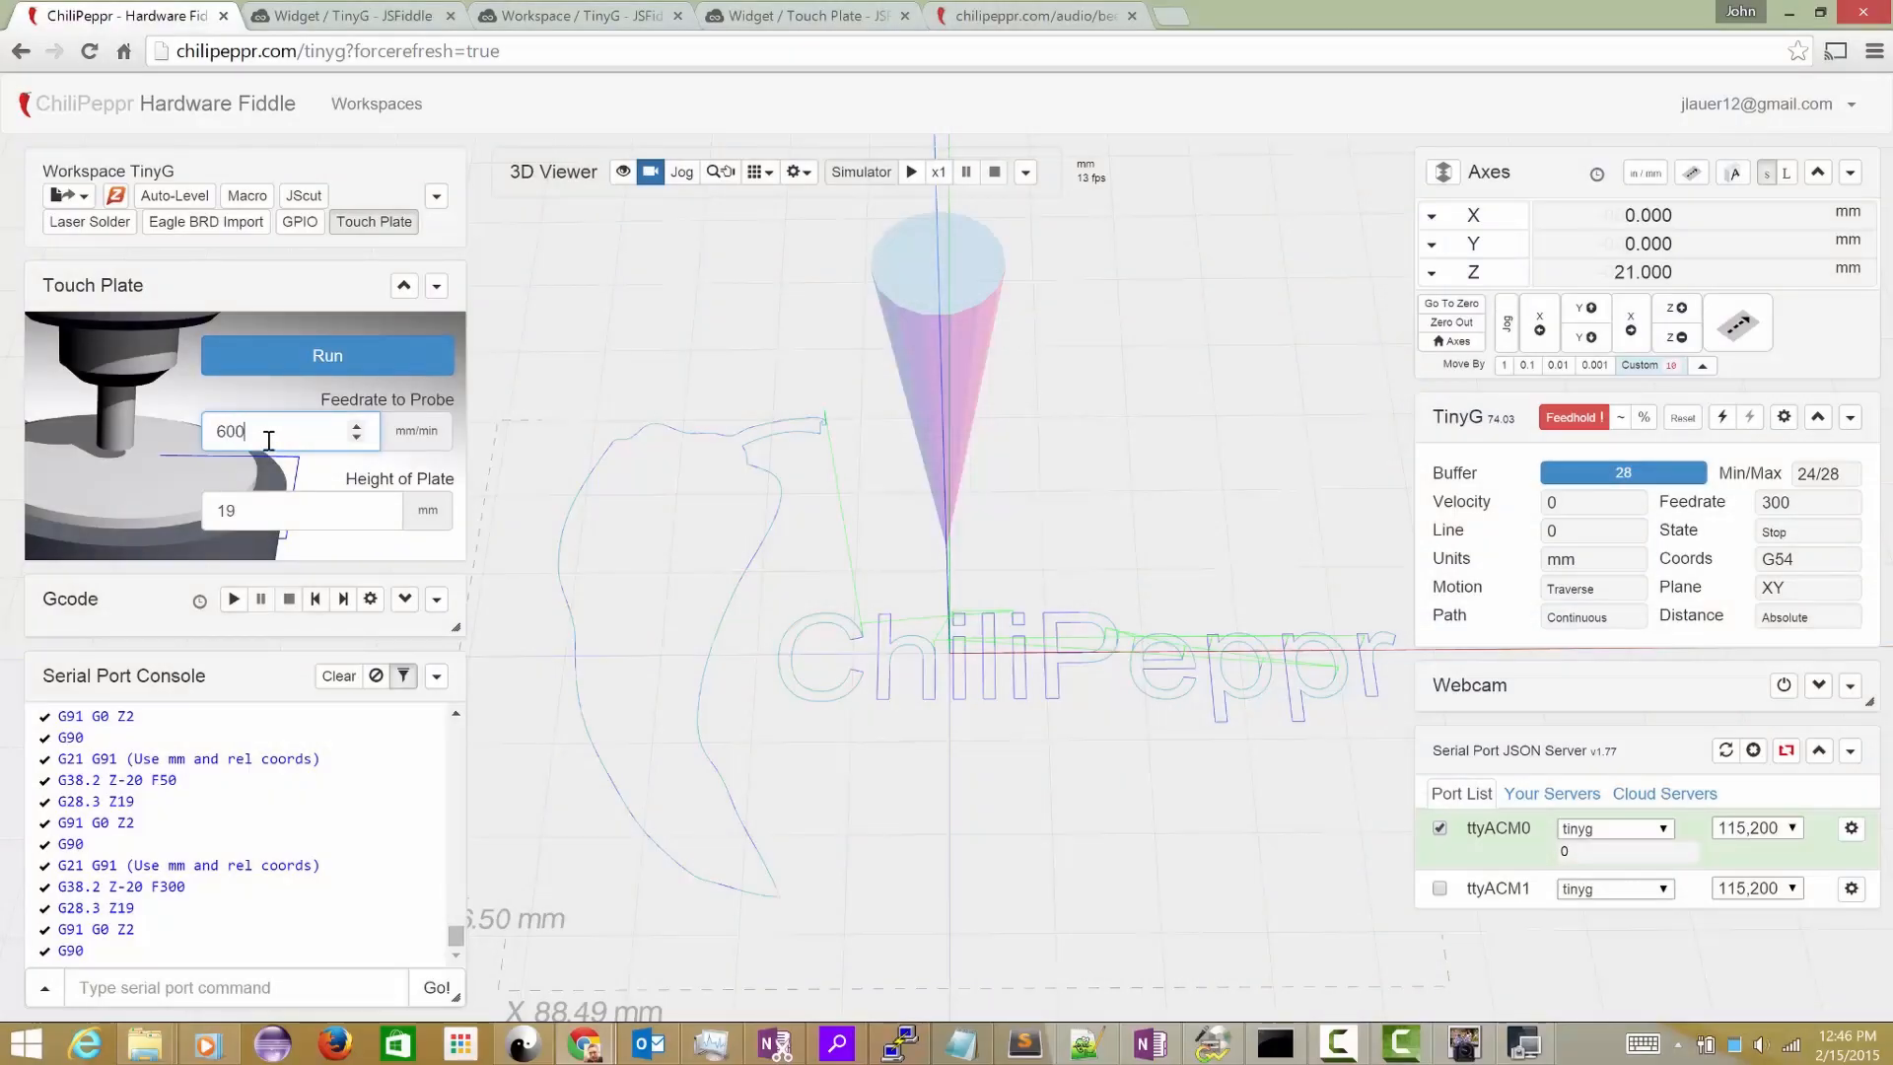
Run the touch plate probe at 600 mm/min, ending at Z 21 mm.
click(328, 355)
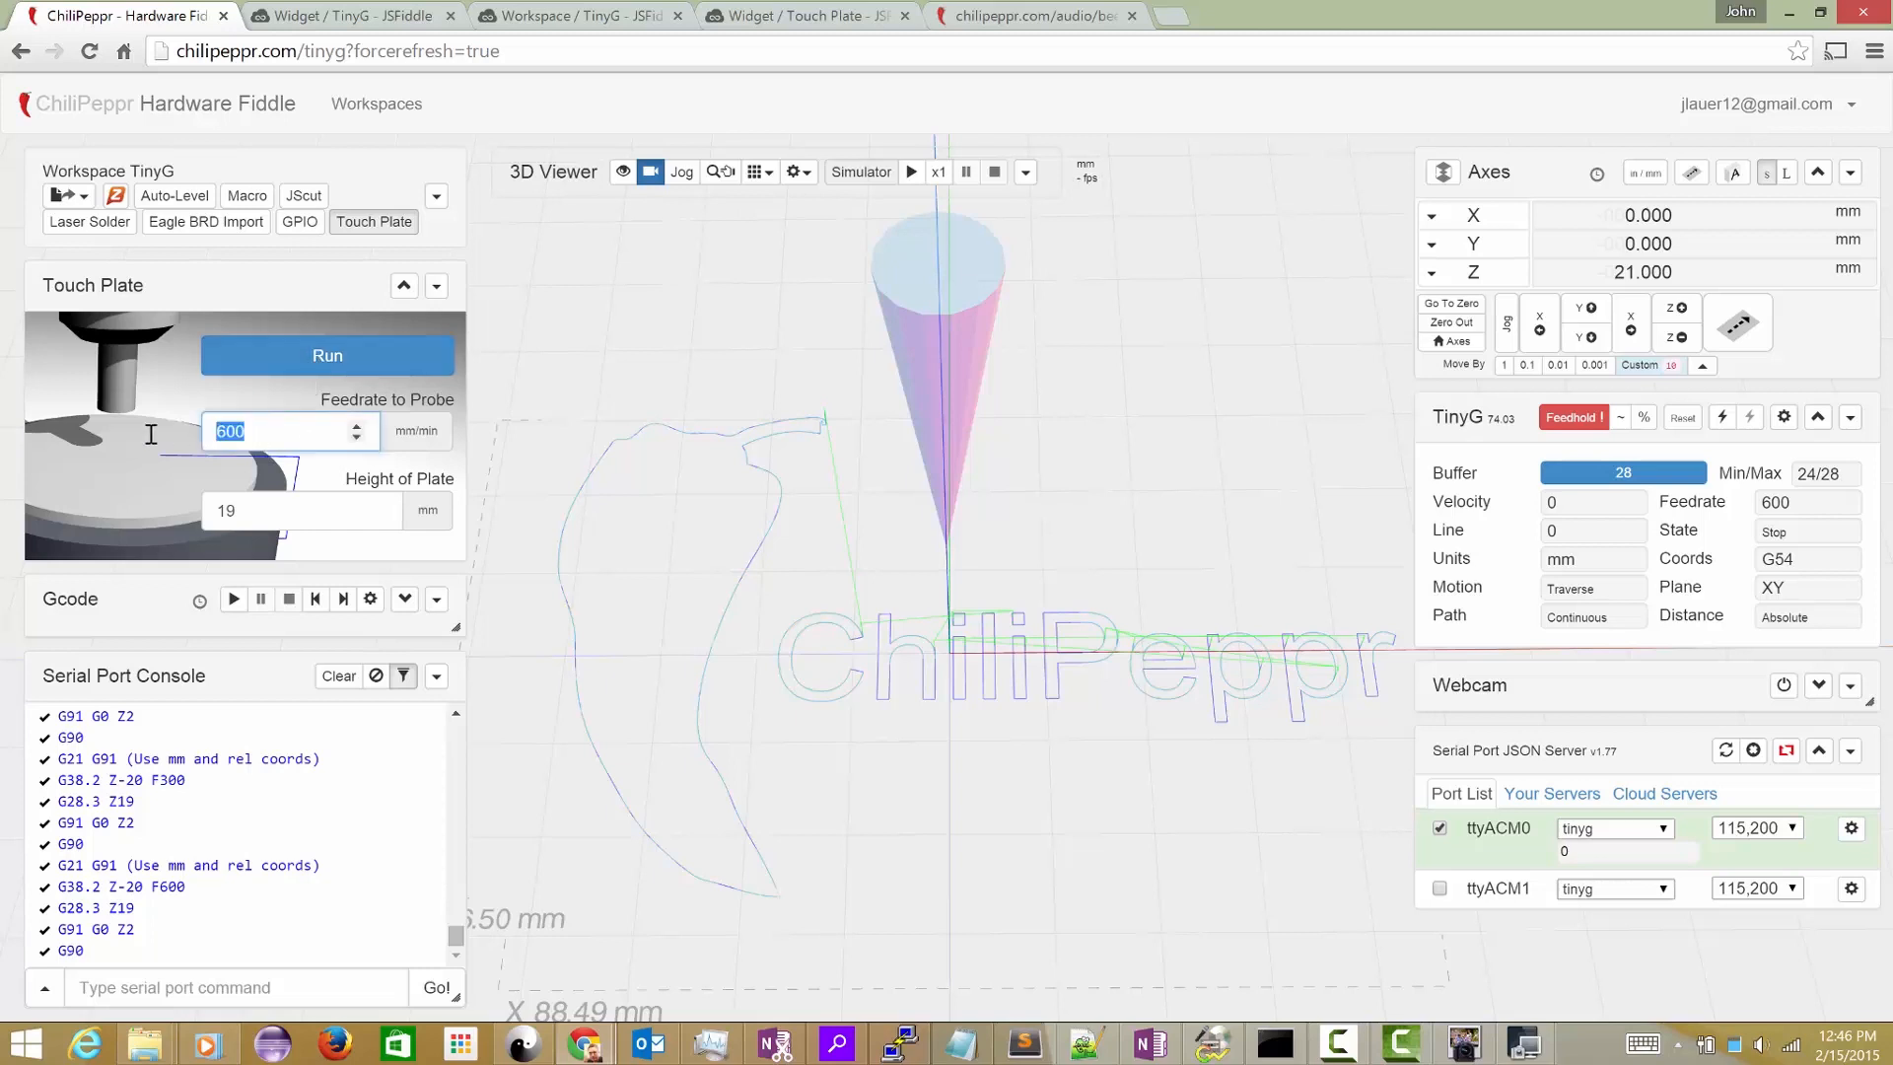
Set the probe feedrate to 10 mm/min and start the probe.
text(10)
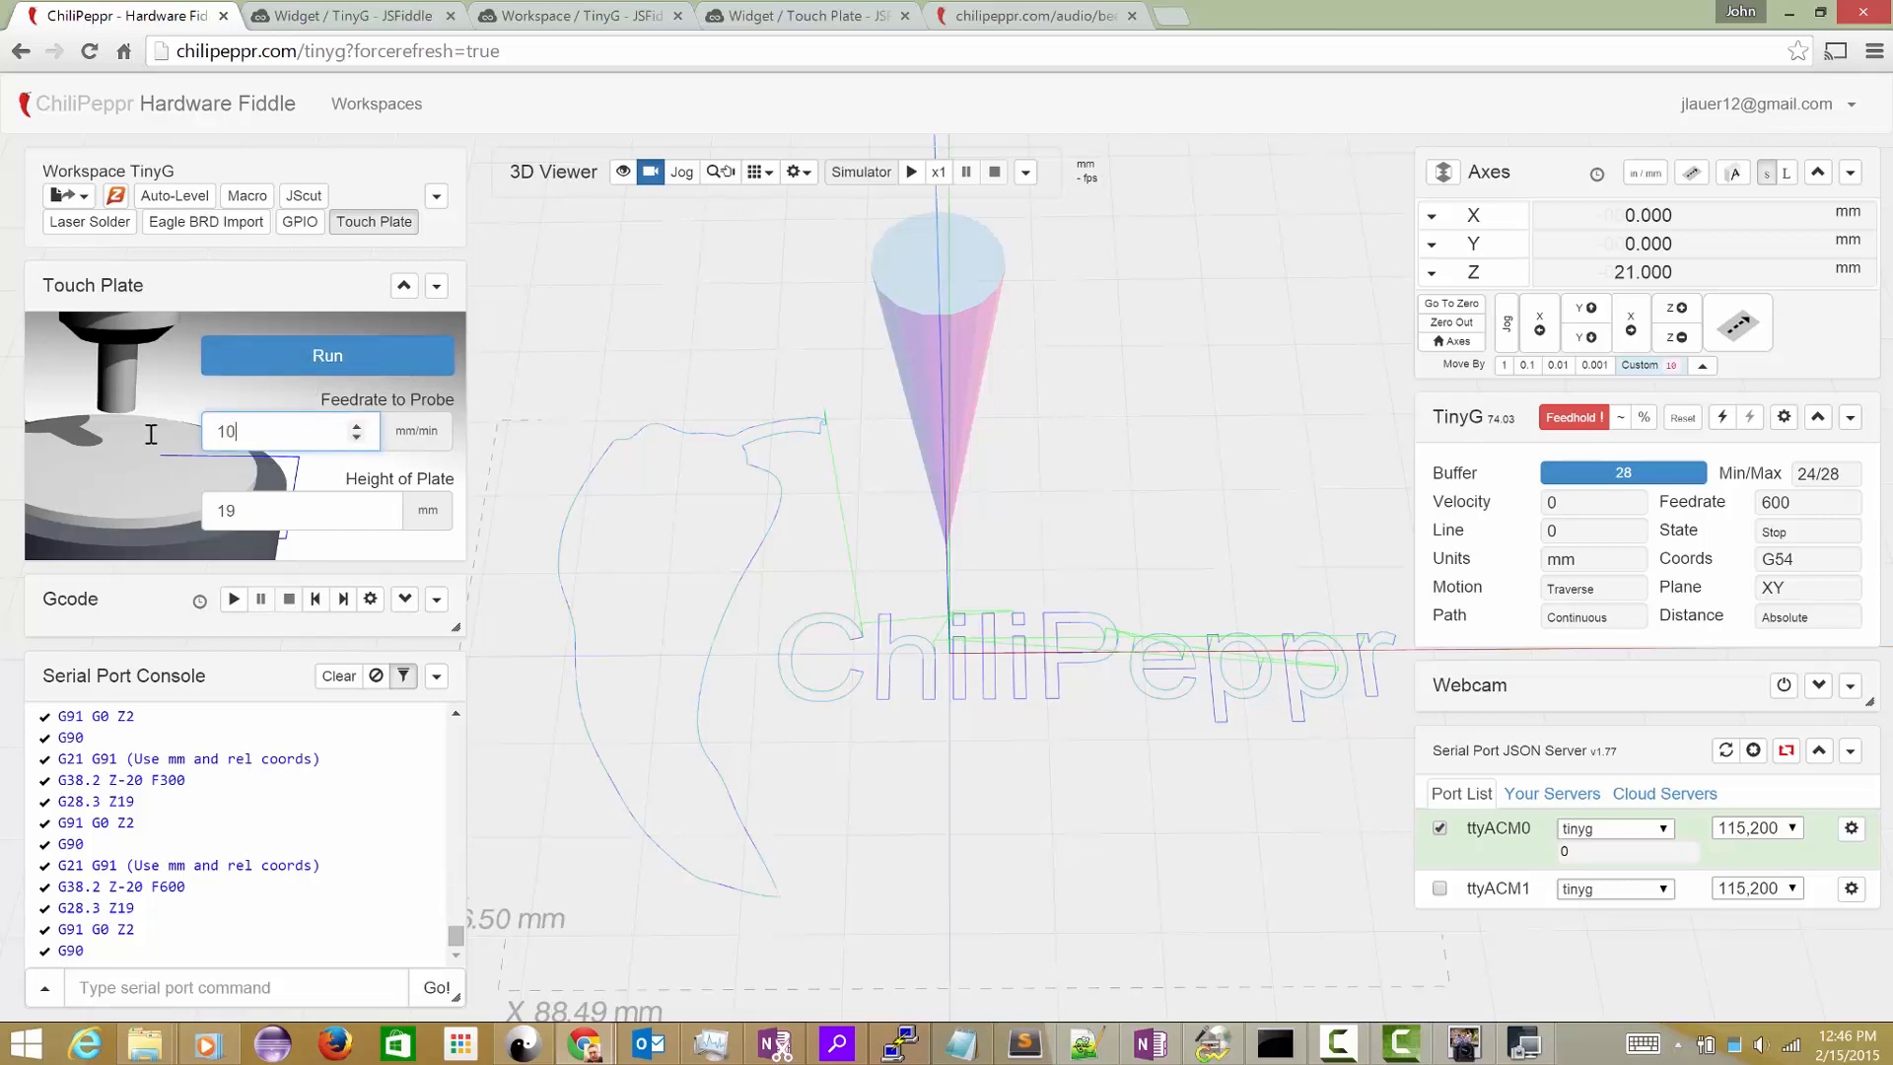
click(328, 355)
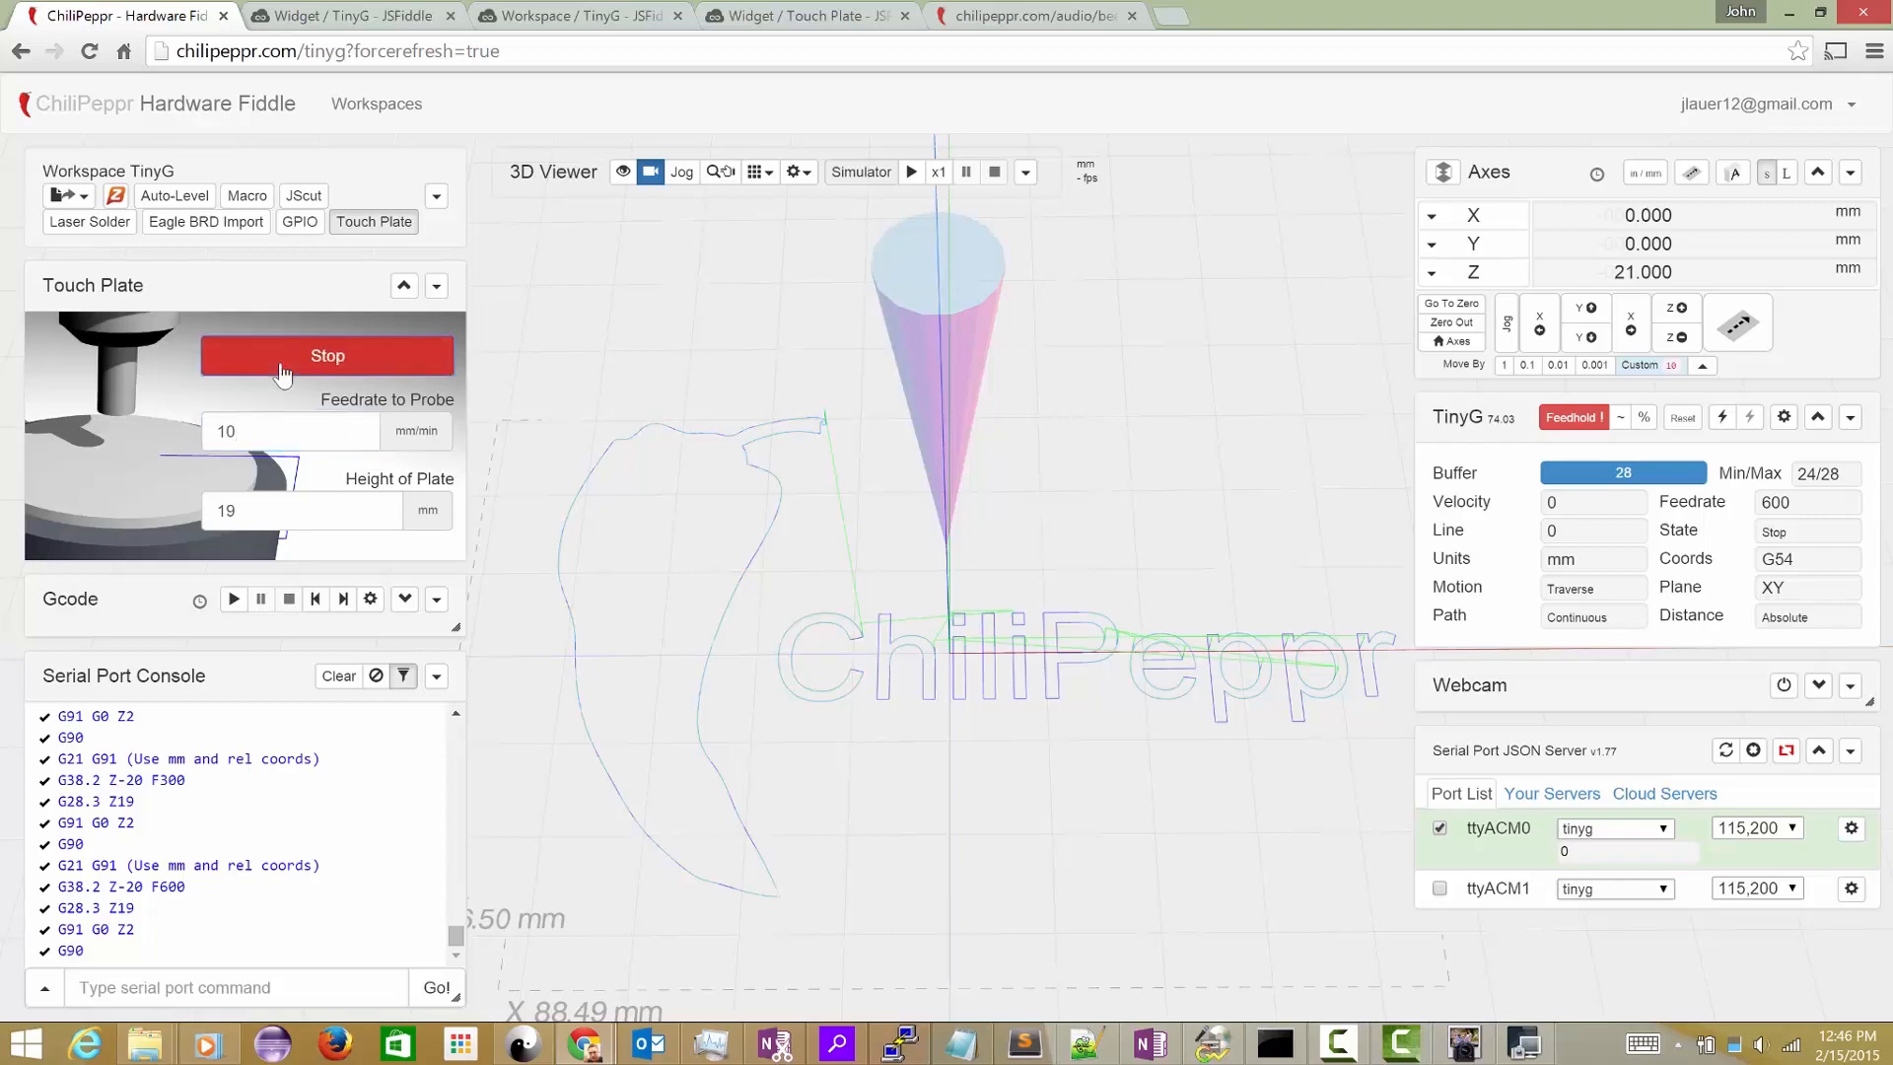